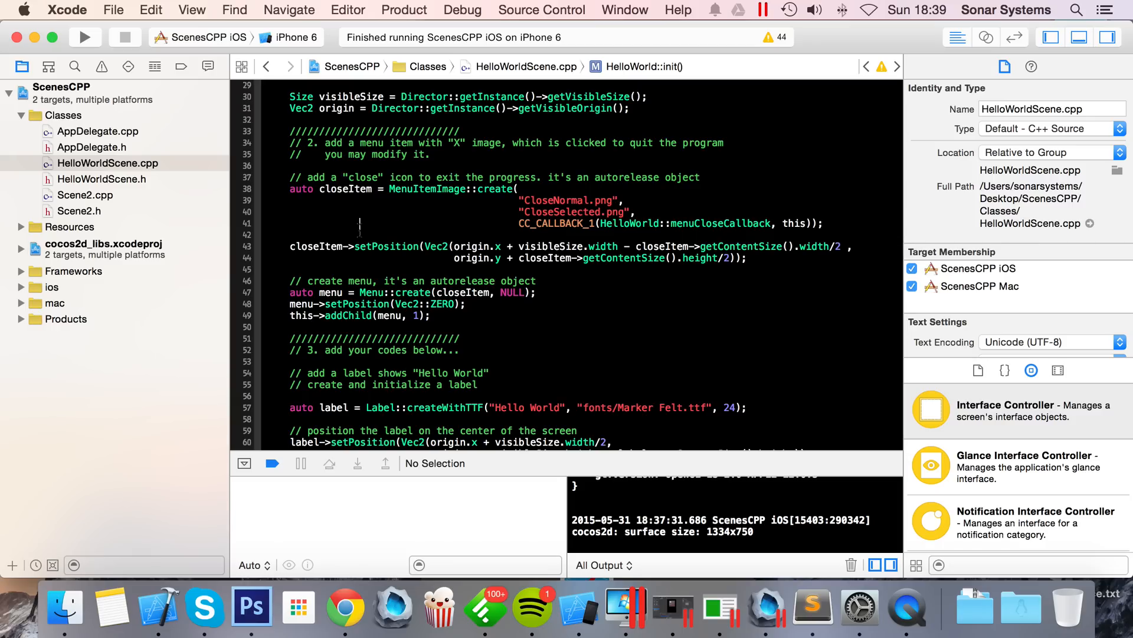
pyautogui.moveTo(174, 224)
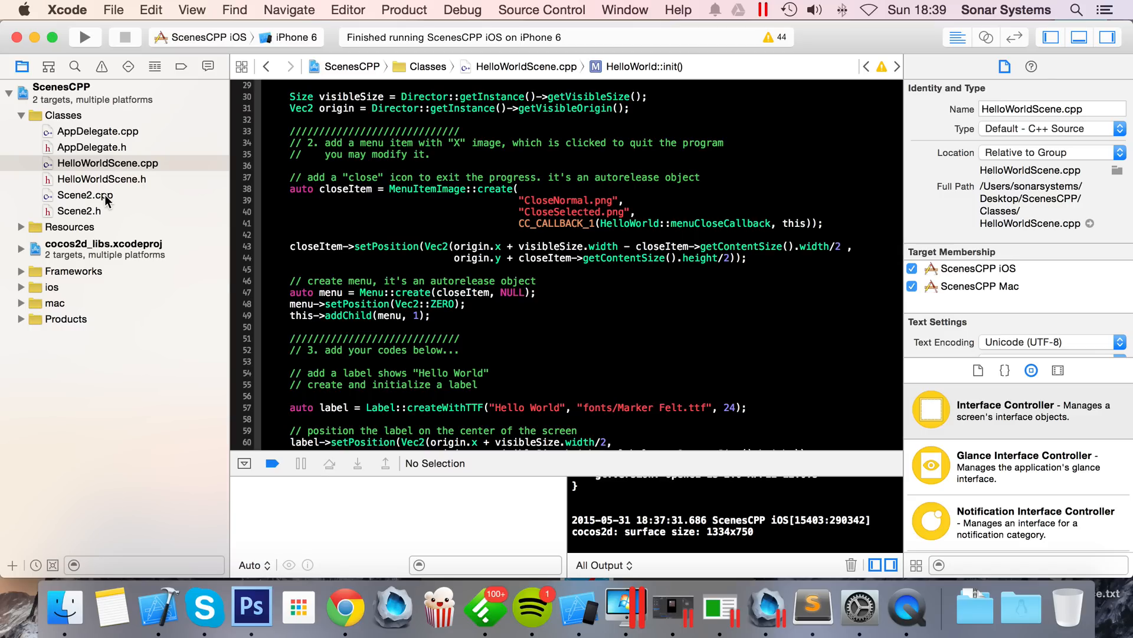
# Step: Open Scene2.h from the Project navigator
pyautogui.click(79, 210)
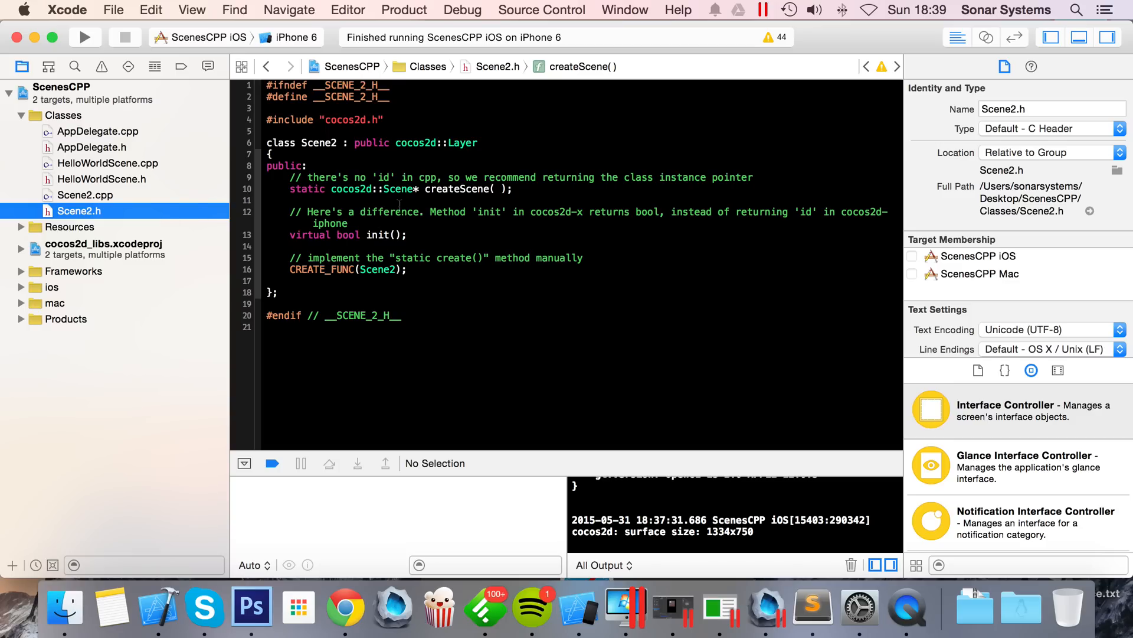
# Step: Declare createScene with parameters int var1 and float var2 in Scene2.h
pyautogui.click(496, 189)
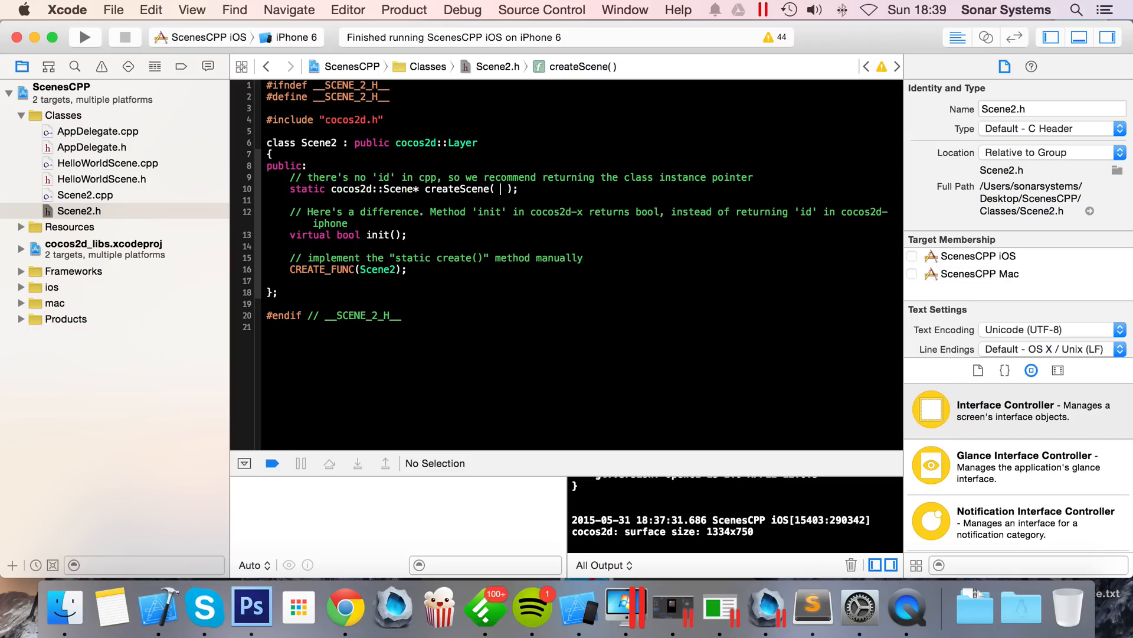
pyautogui.write('int')
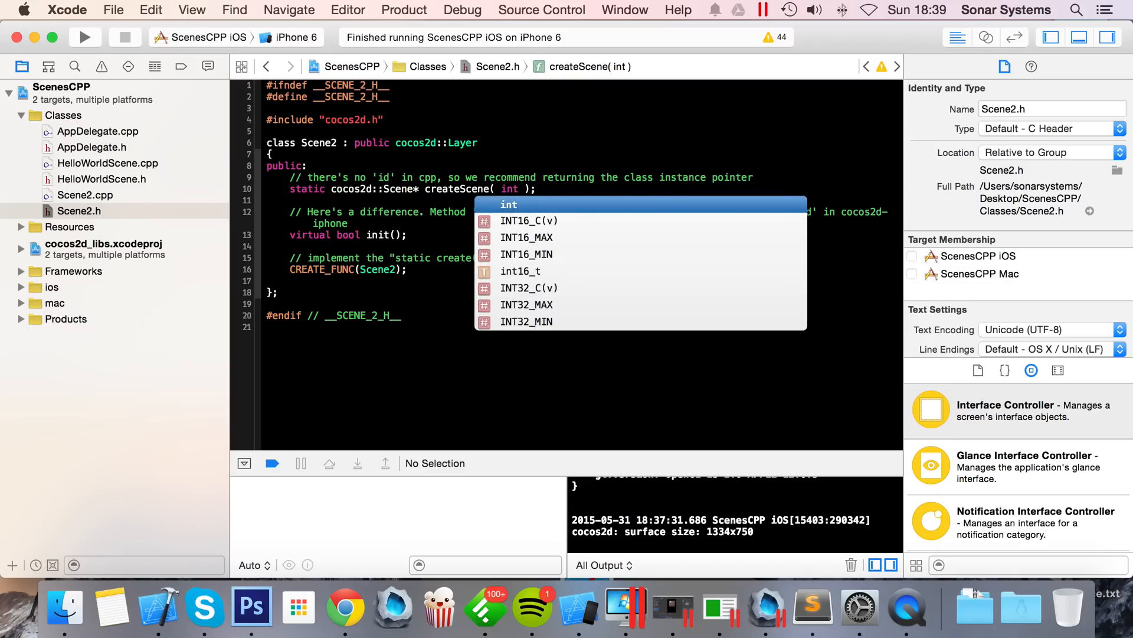
pyautogui.press('Escape')
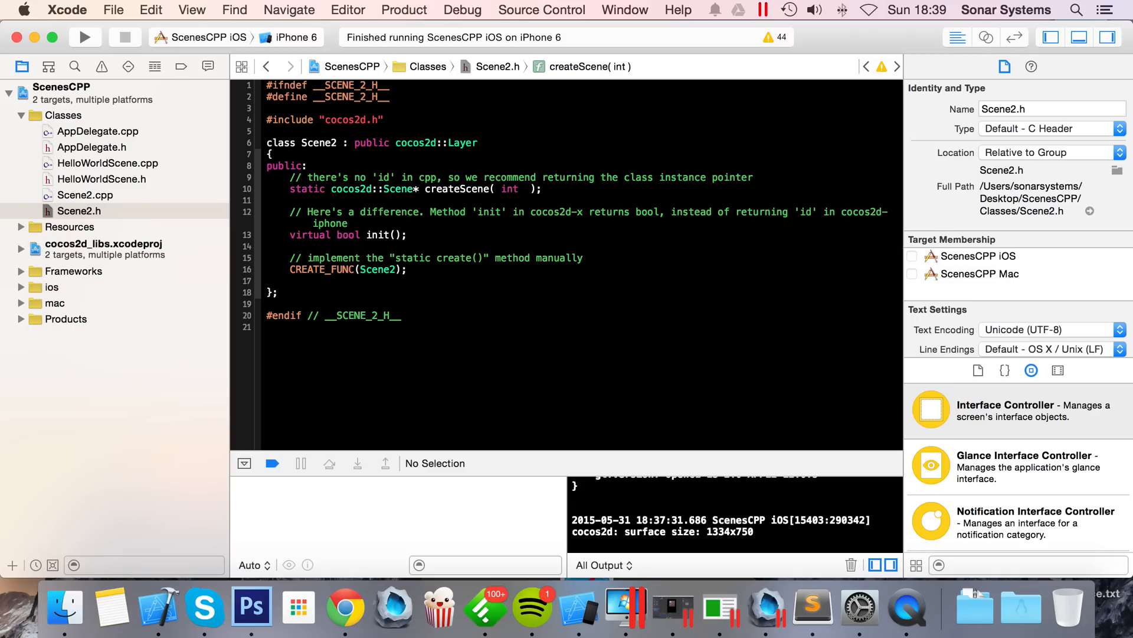
pyautogui.write('var1,')
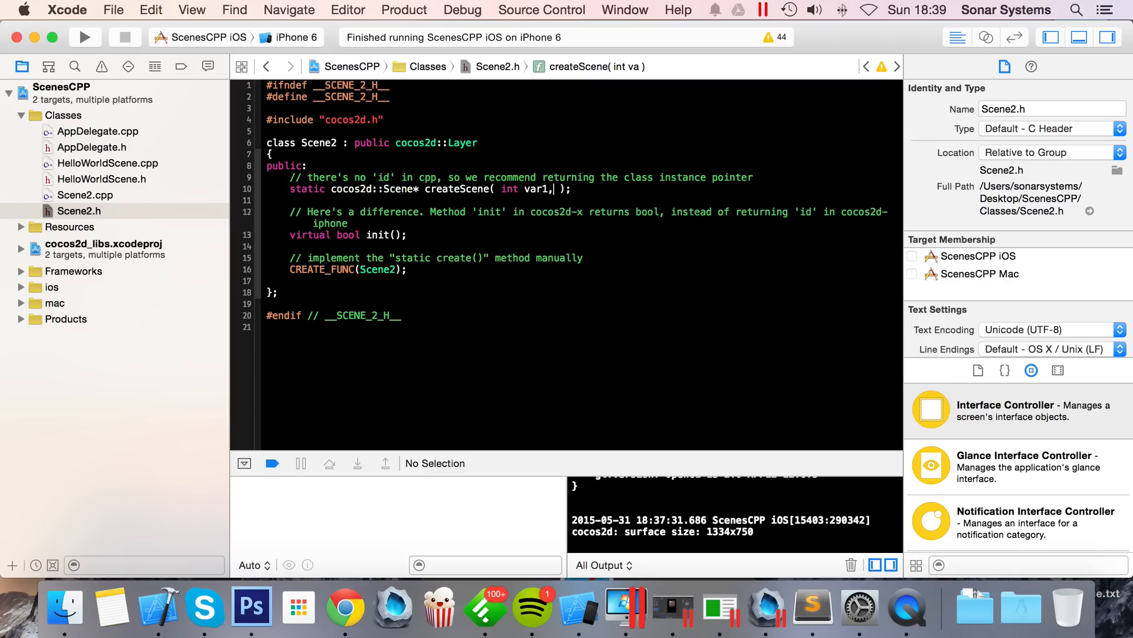
pyautogui.write('float')
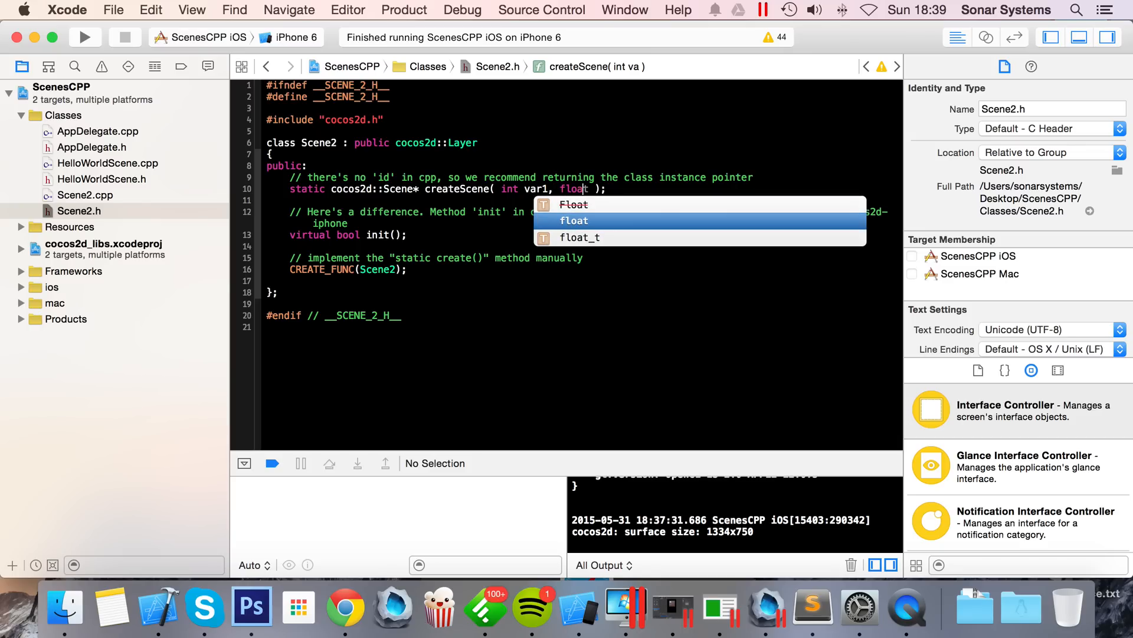
pyautogui.write('var2')
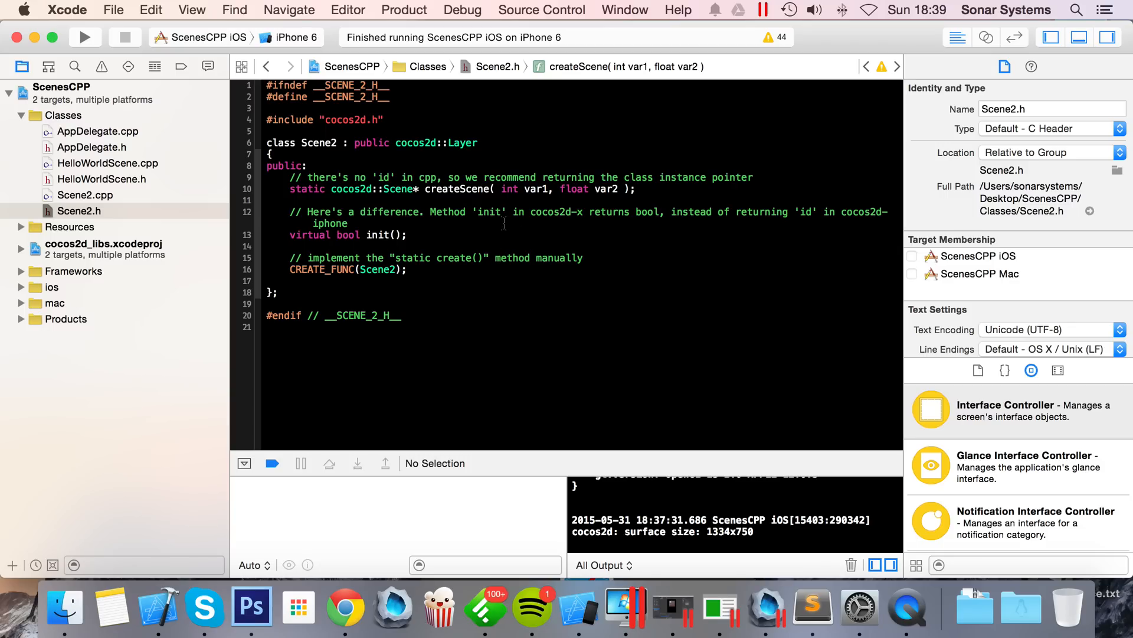
pyautogui.click(79, 210)
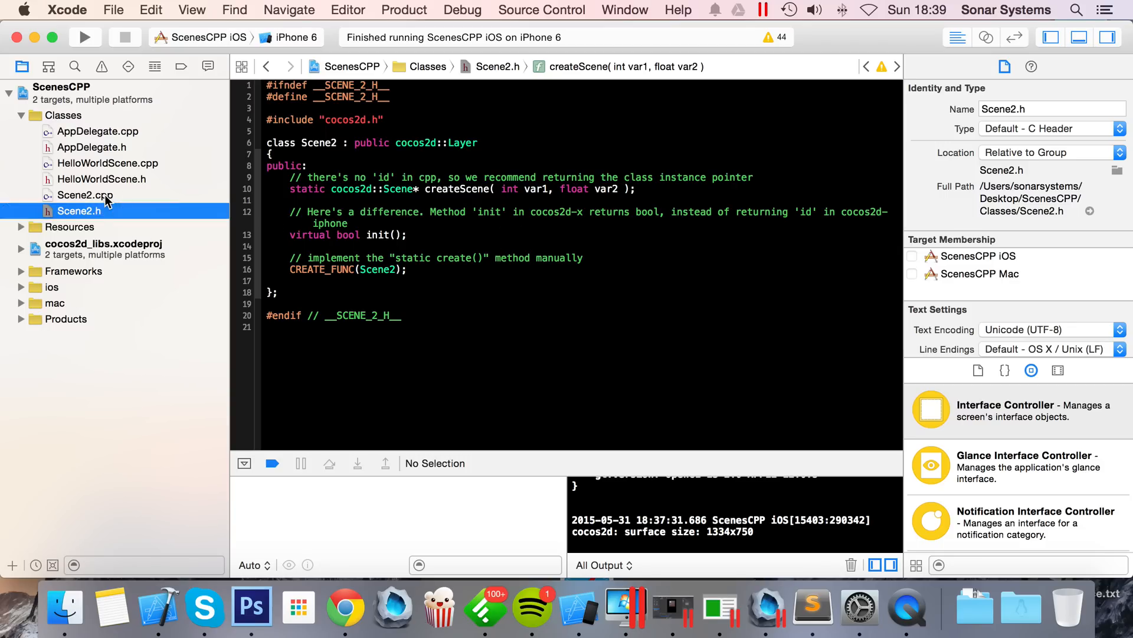
# Step: In Scene2.cpp, give the createScene definition parameters int var1 and float var2
pyautogui.click(86, 195)
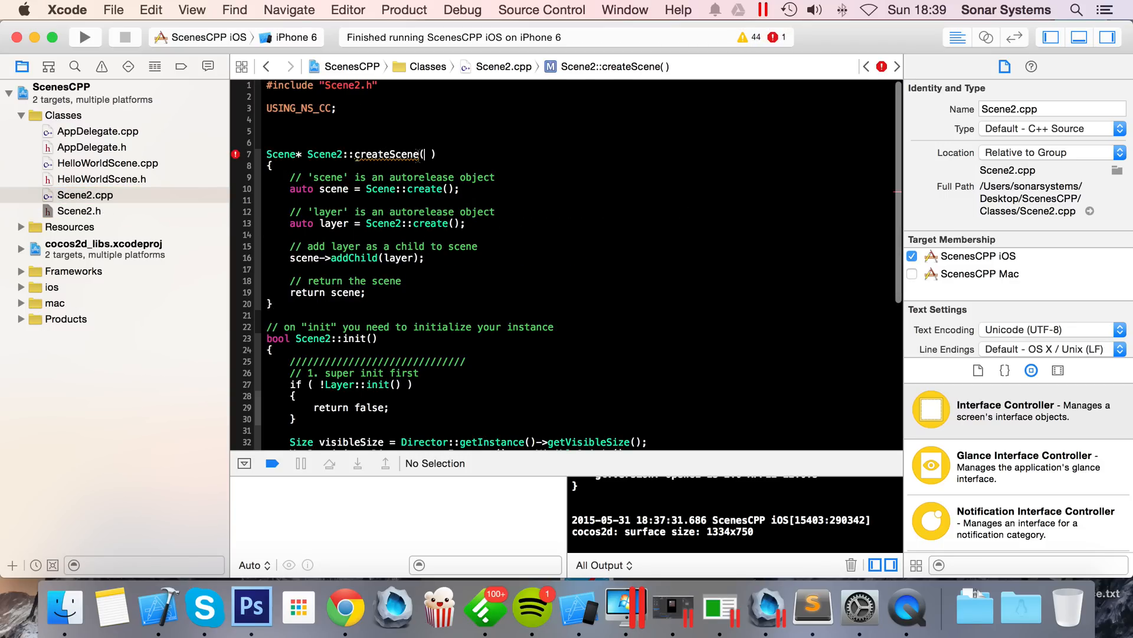
pyautogui.write('int var1')
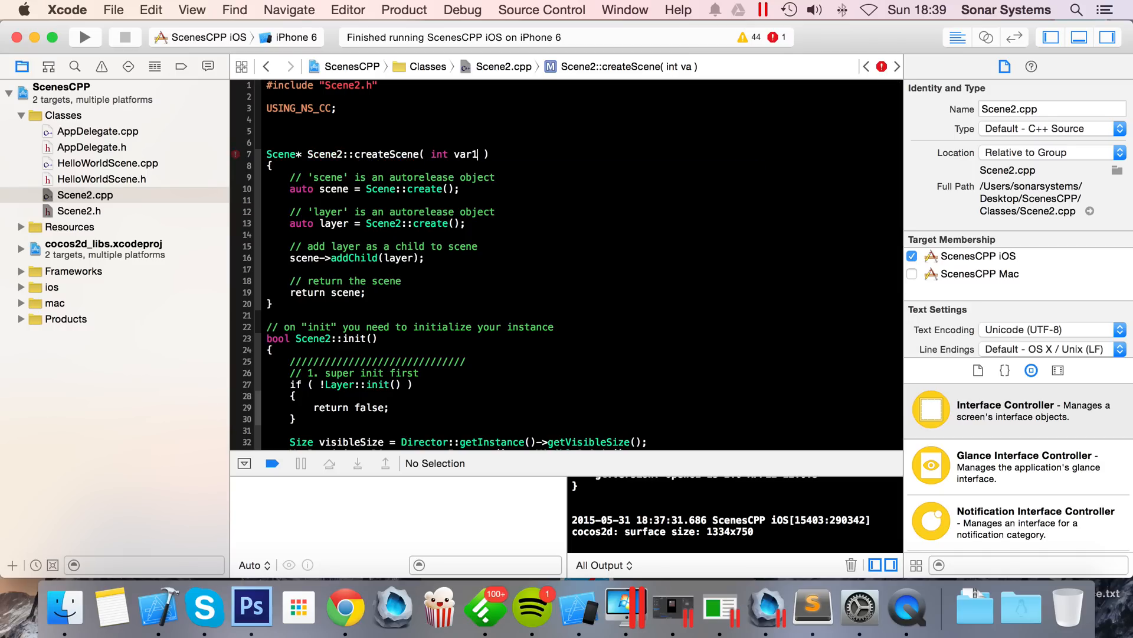
pyautogui.write(', float var2')
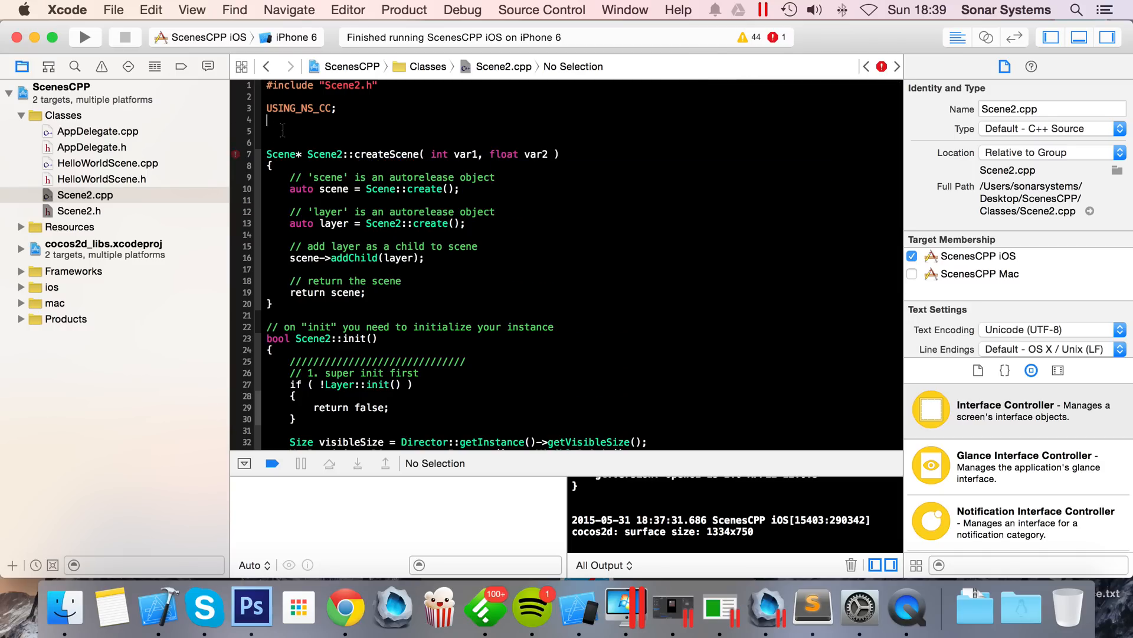
# Step: Declare globals int i and float x and assign i = var1, x = var2 in createScene
pyautogui.write('int i;')
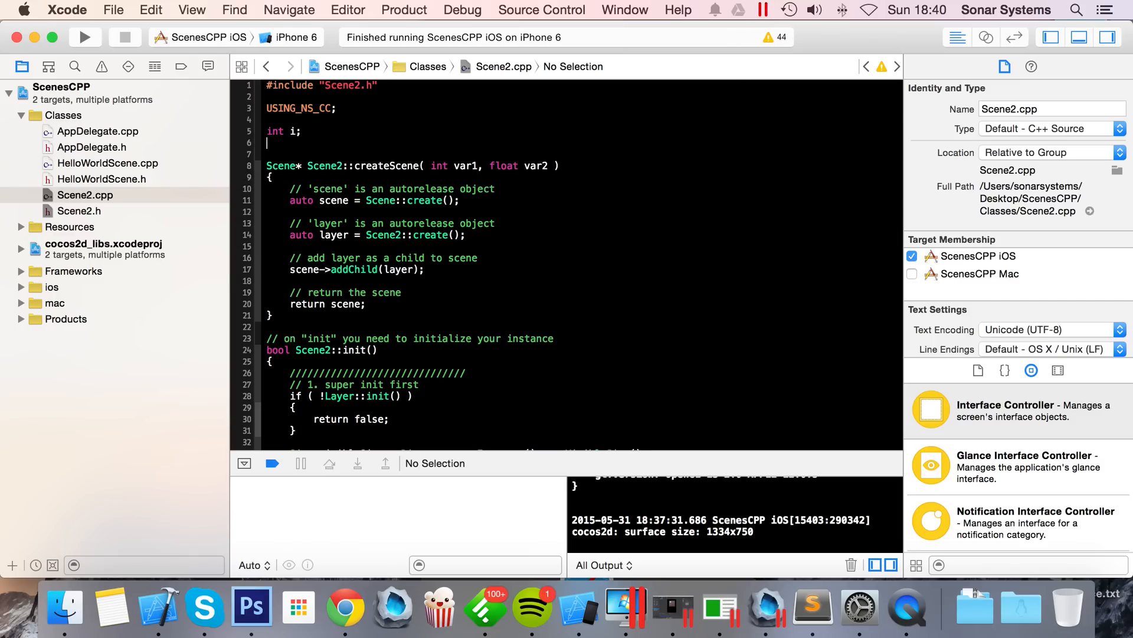
pyautogui.write('float x;')
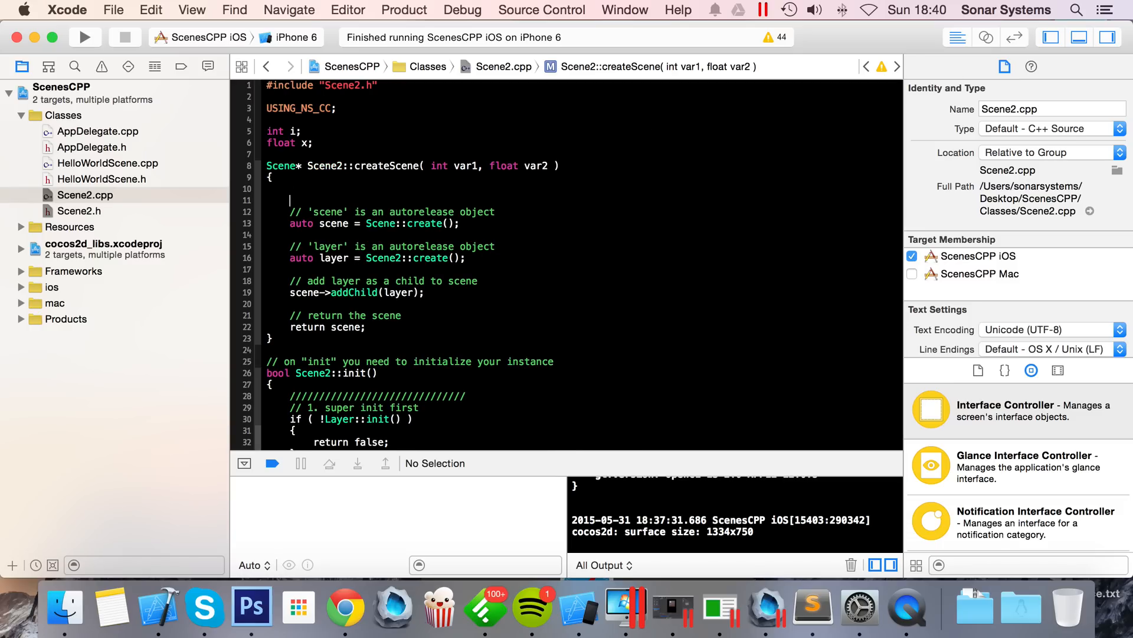
pyautogui.write('int')
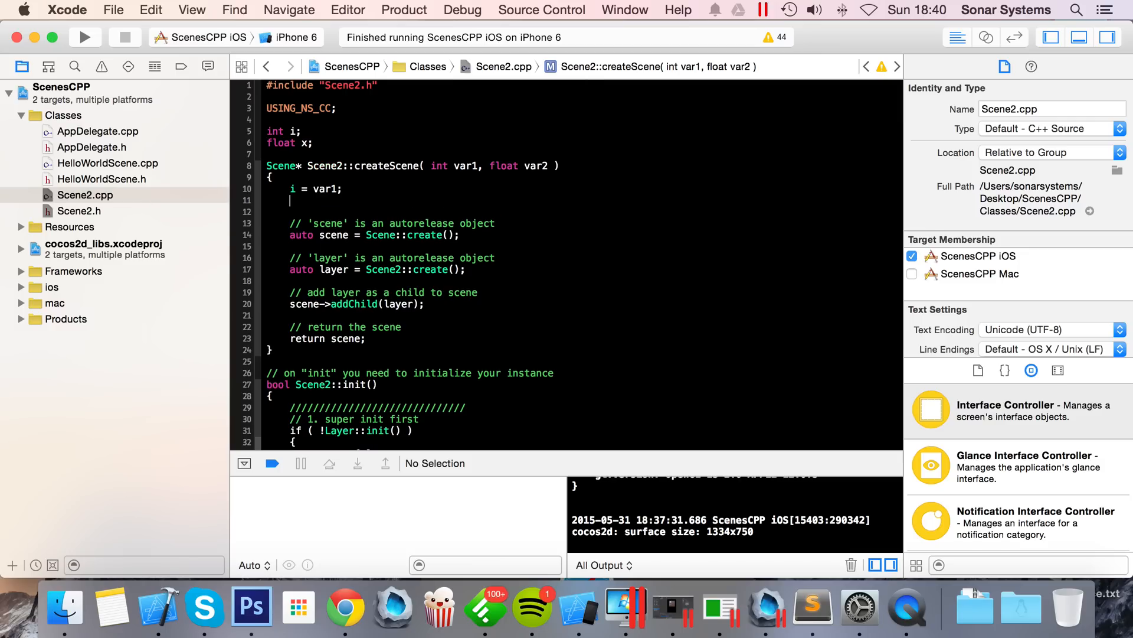
pyautogui.write('x = var')
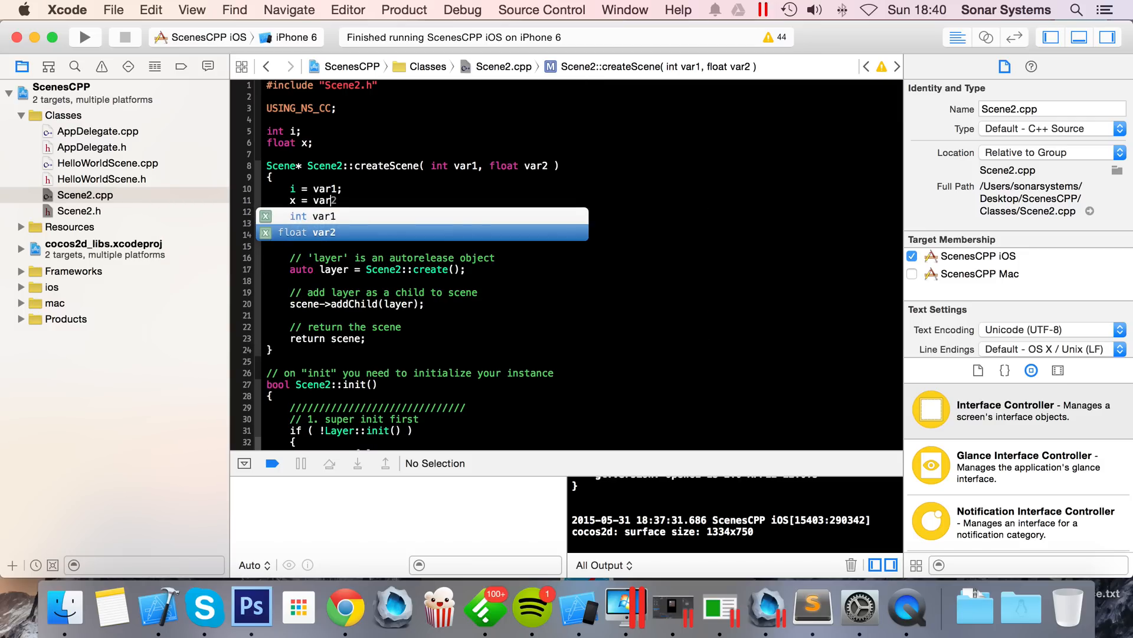
pyautogui.scroll(-3)
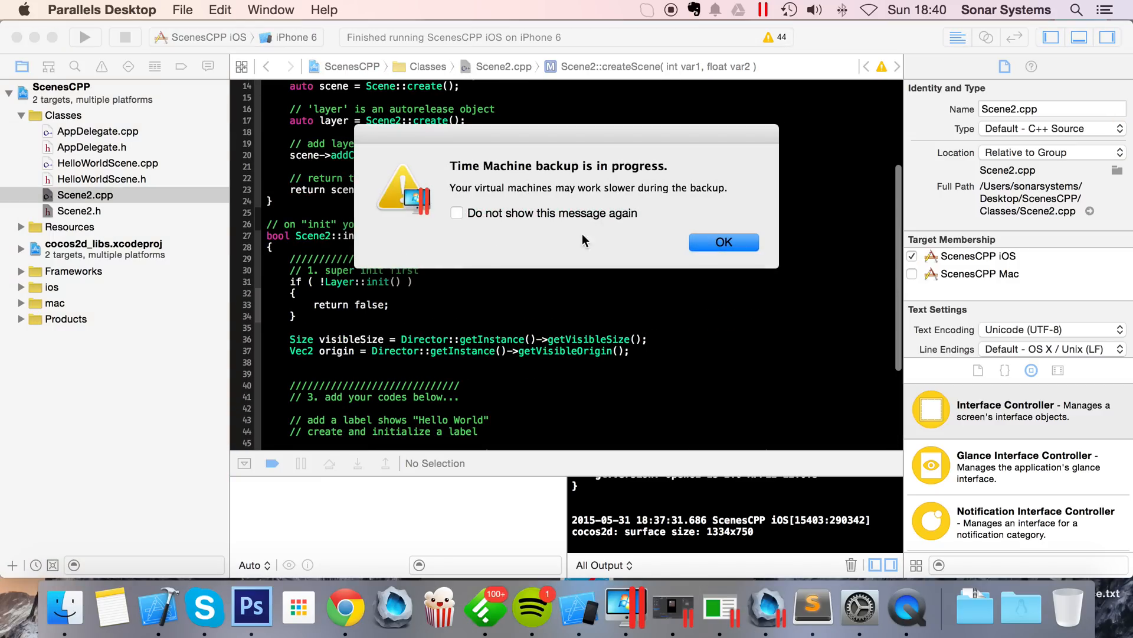
# Step: In Scene2::init, add log("i: %i", i) and log("x: %f", x) after addChild
pyautogui.click(724, 242)
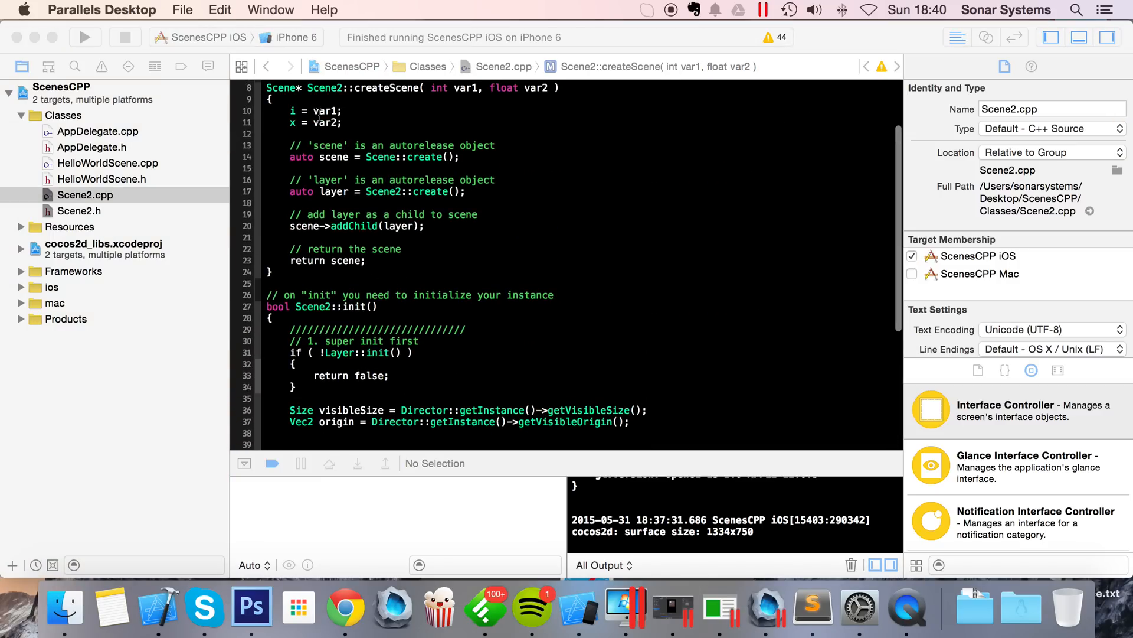
pyautogui.scroll(-3)
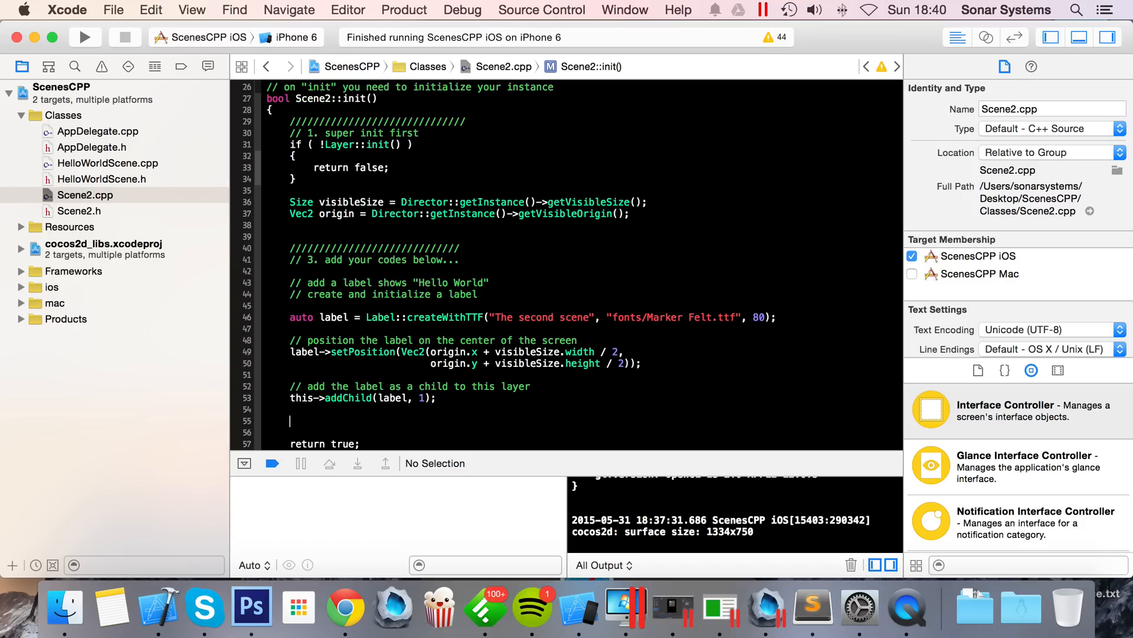
pyautogui.write('log();')
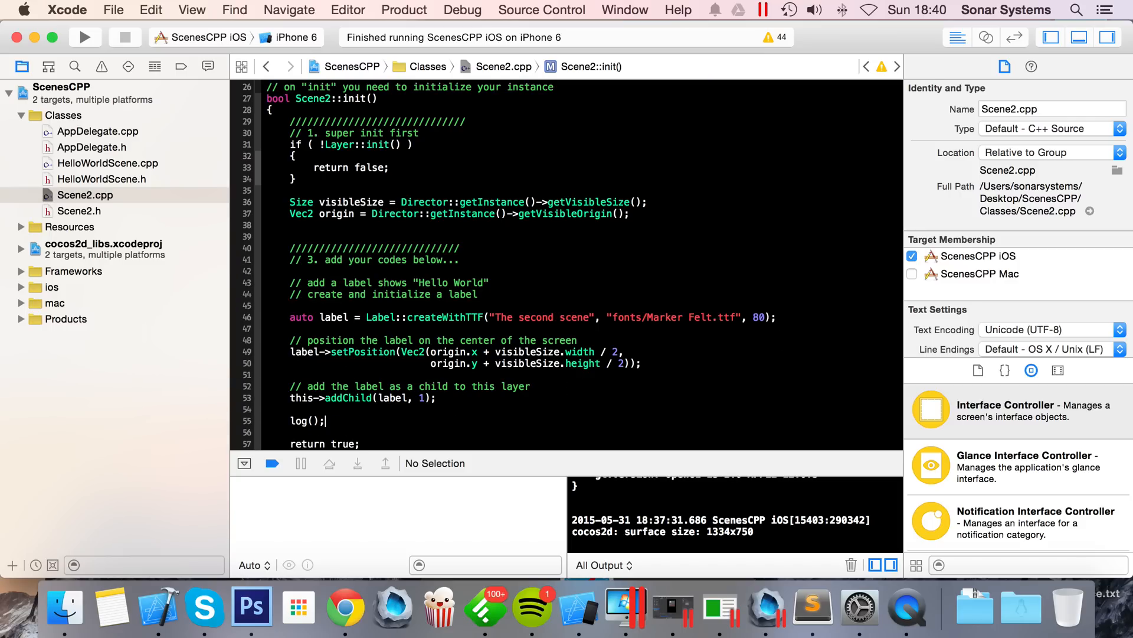
pyautogui.write('"i"')
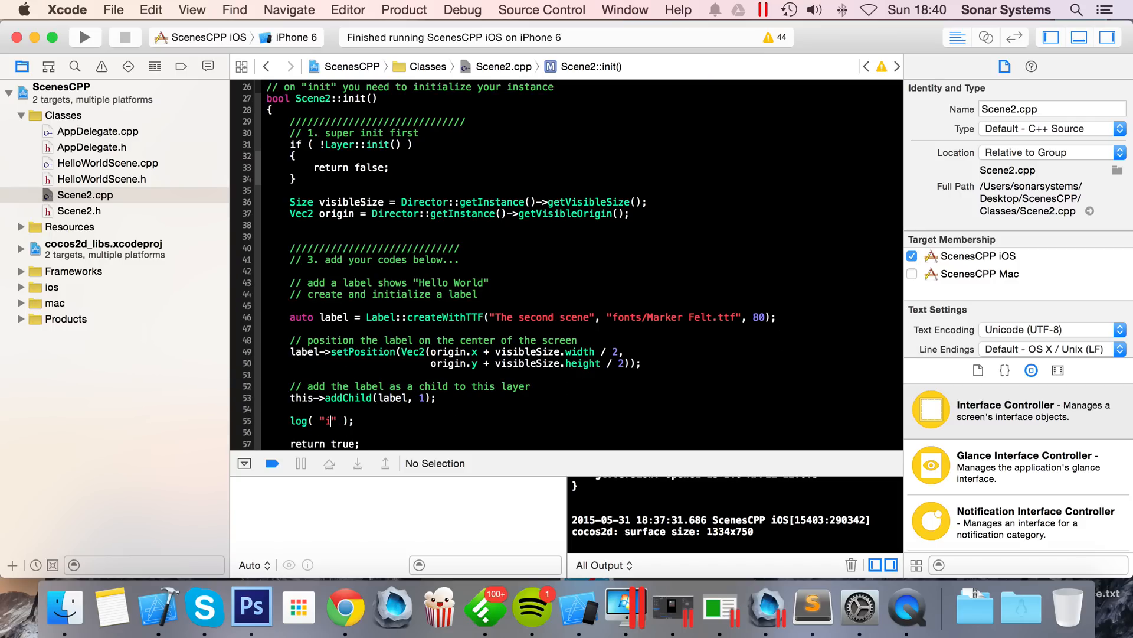
pyautogui.write(': %i')
pyautogui.write('log(  );')
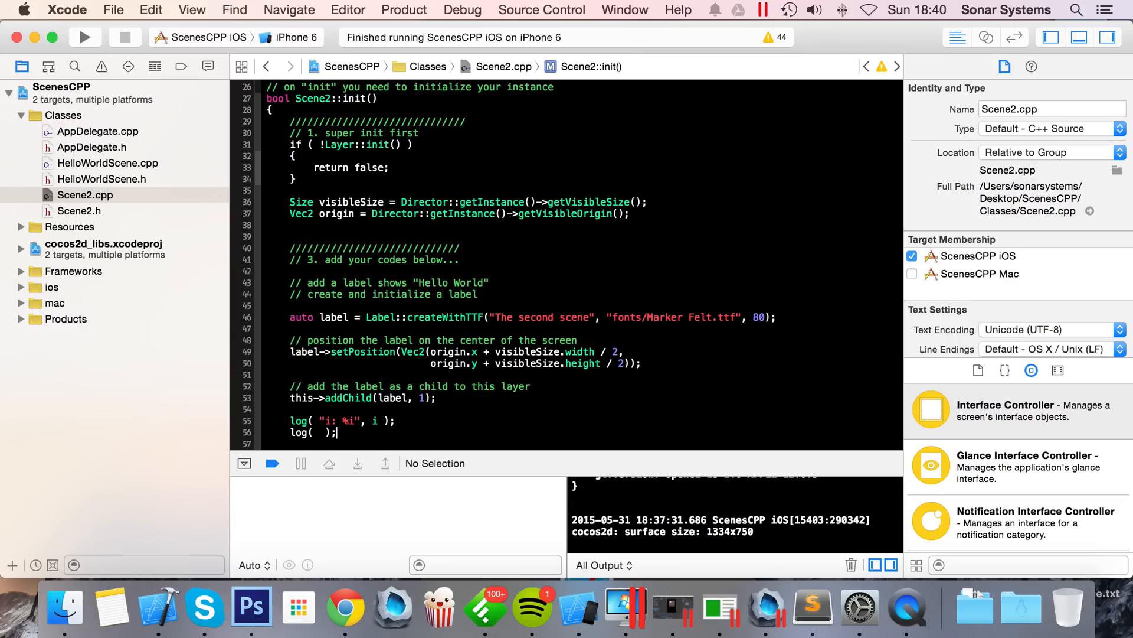
pyautogui.write('"x:"')
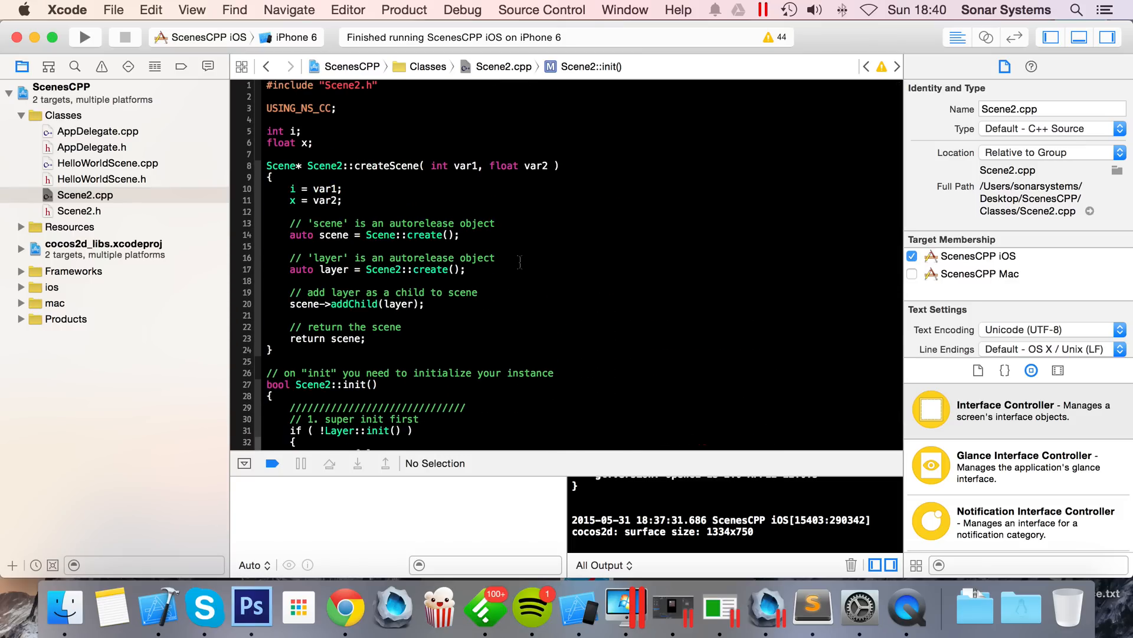
pyautogui.click(85, 195)
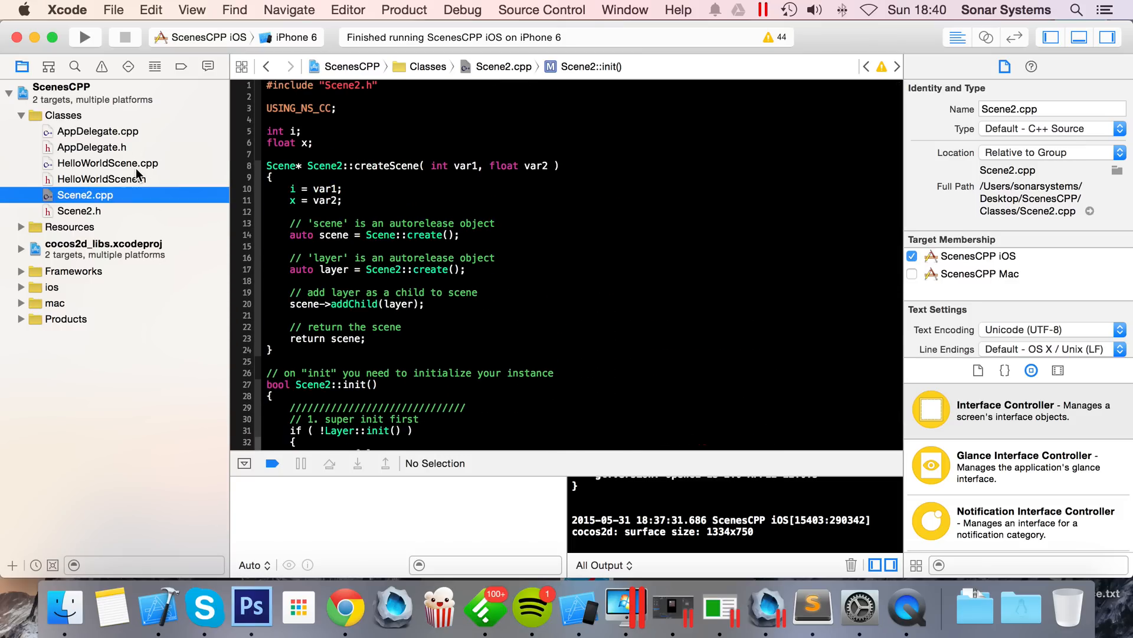
# Step: Open HelloWorldScene.cpp and empty the menuCloseCallback body of its end/exit code
pyautogui.click(108, 163)
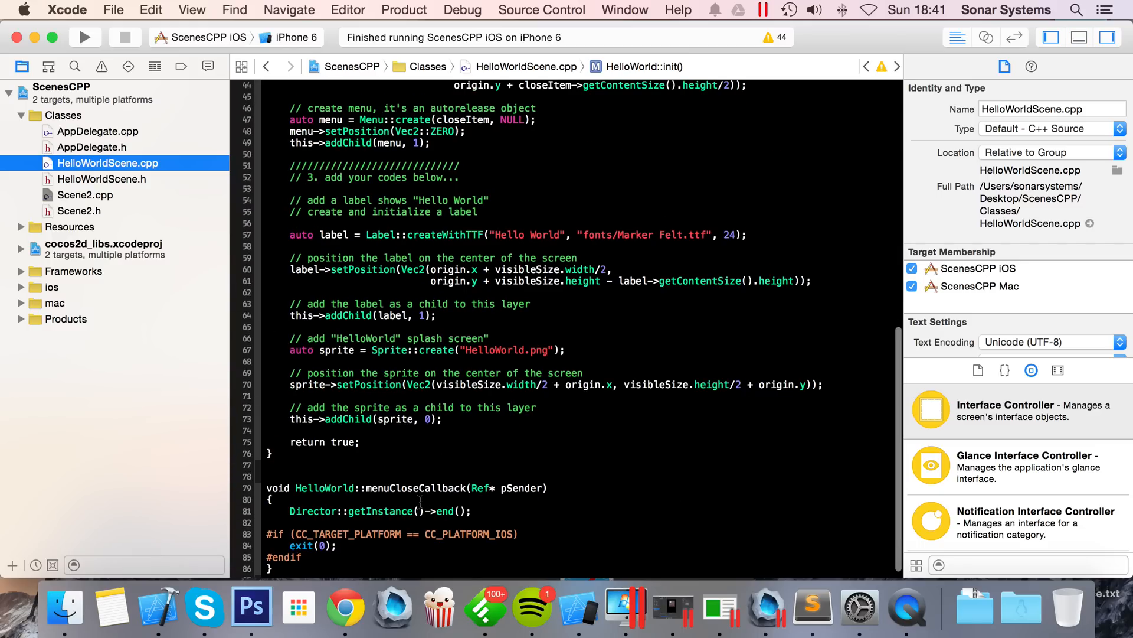
pyautogui.scroll(-3)
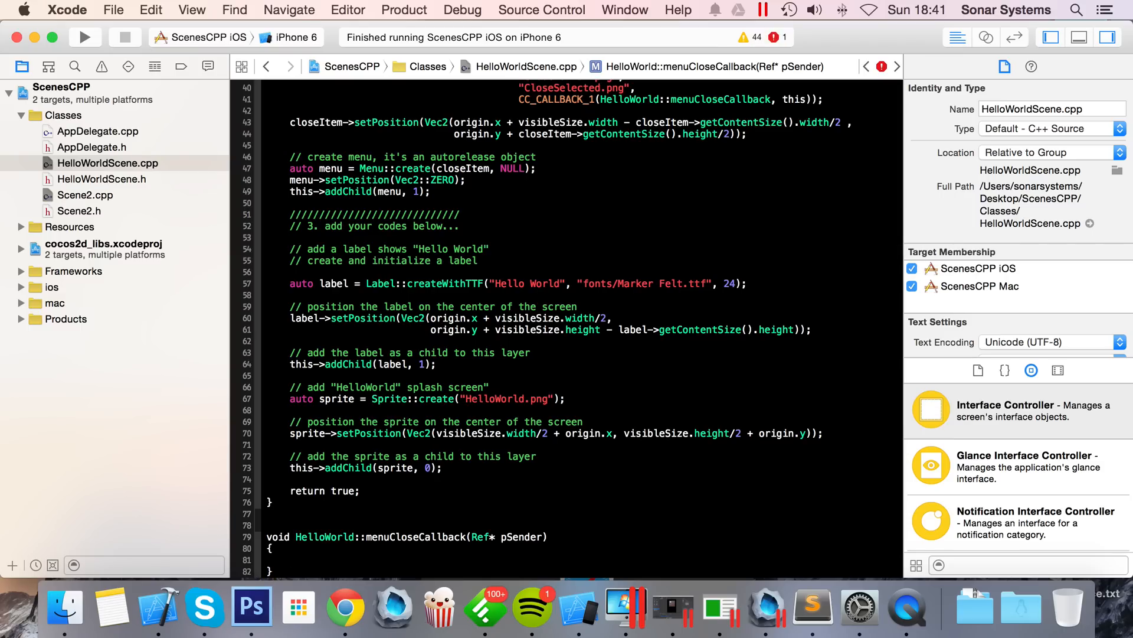
pyautogui.write('Scene.h"')
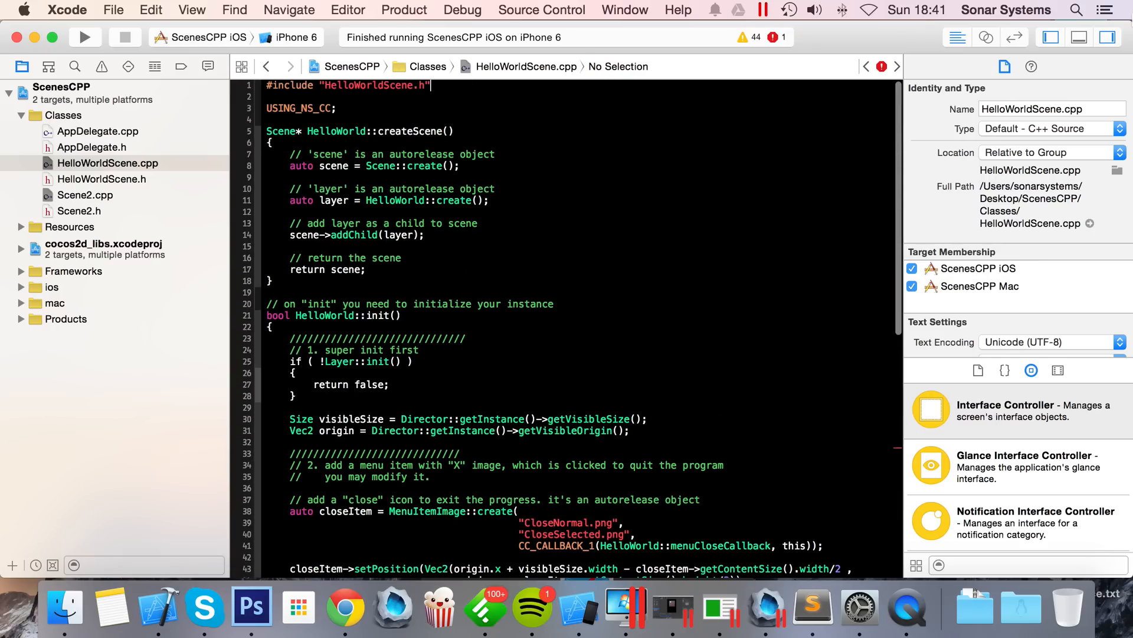
# Step: Include Scene2.h and create Scene *tempScene = Scene2::createScene(4, 5.78) in menuCloseCallback
pyautogui.write('#include "Scene2.h')
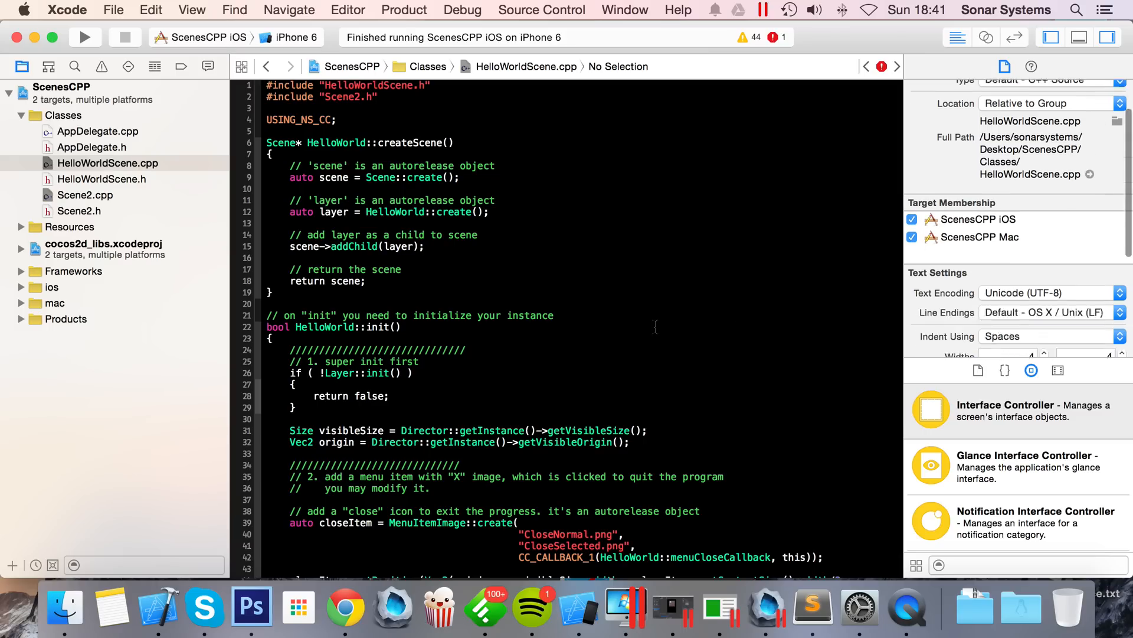
pyautogui.scroll(-3)
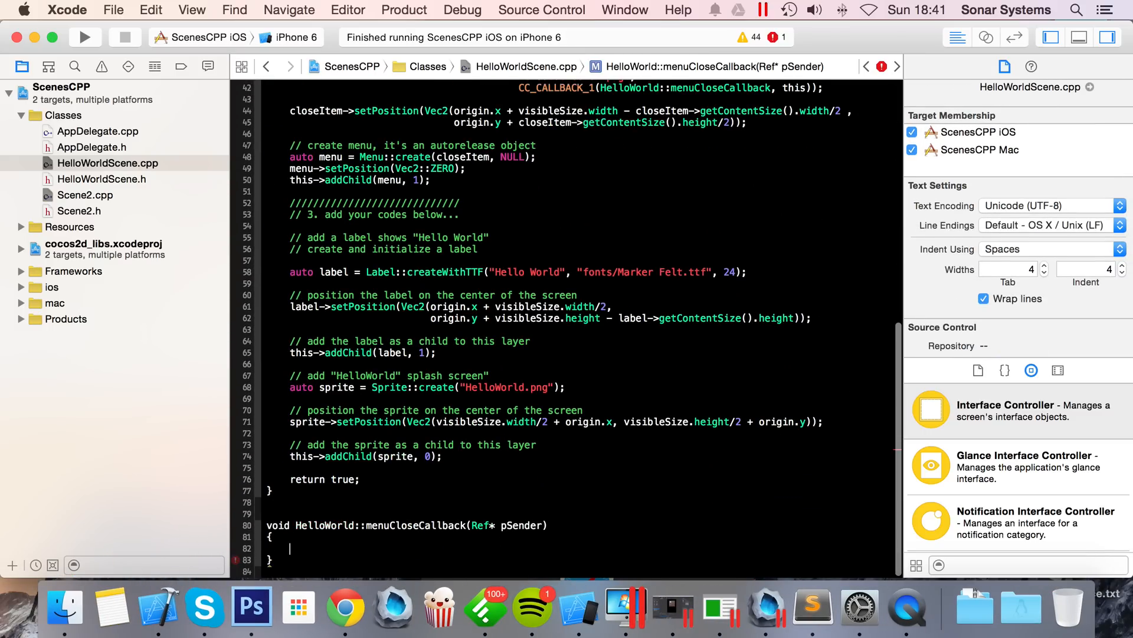
pyautogui.write('Scene2')
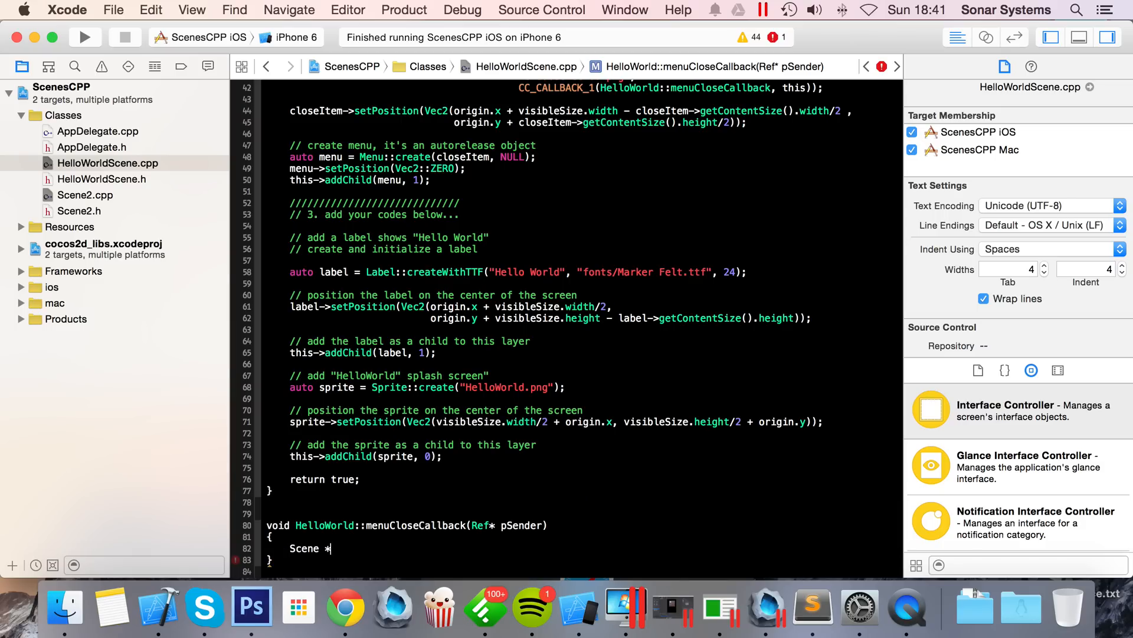
pyautogui.write('tempScene')
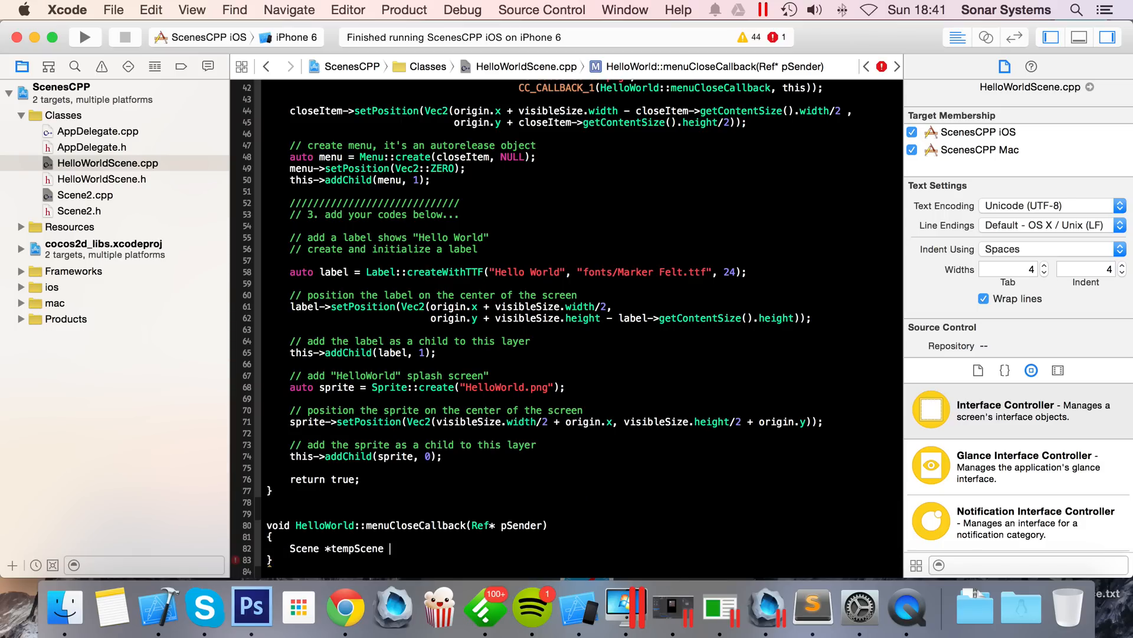
pyautogui.write('= Scene2::createScene(4,')
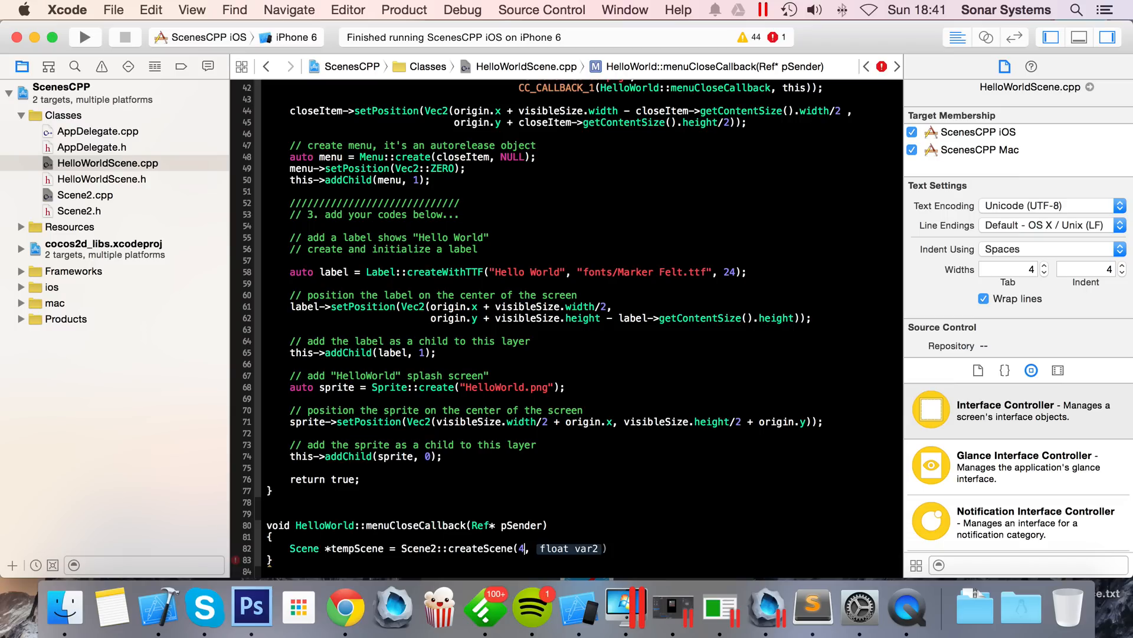
pyautogui.write('5.')
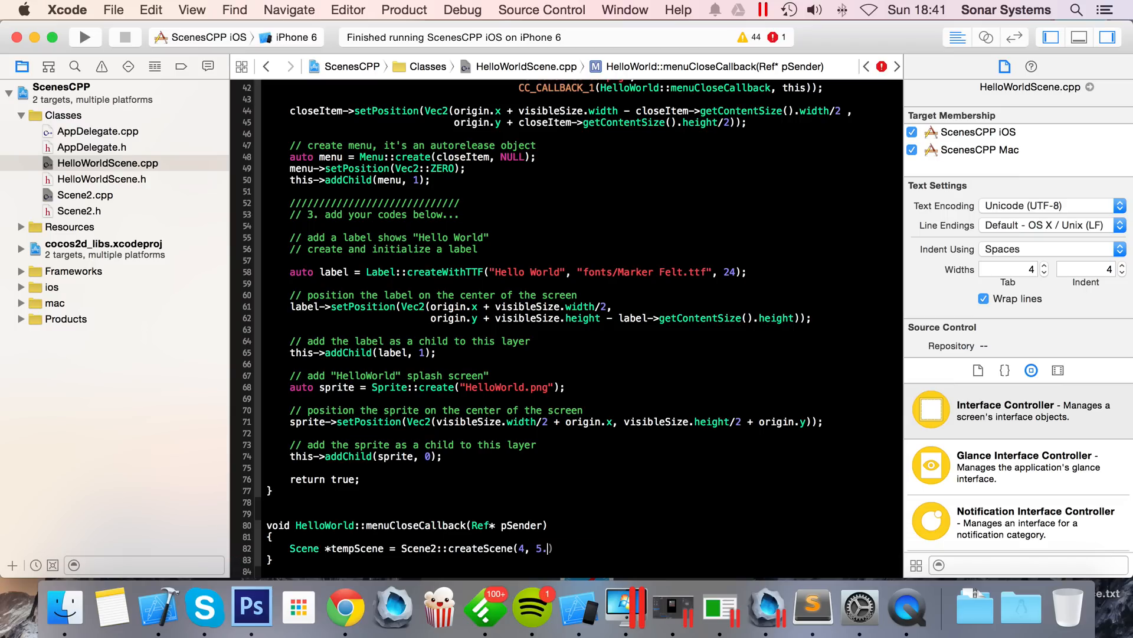
pyautogui.write('78);')
pyautogui.click(582, 570)
pyautogui.write('Director::getInstance( )->')
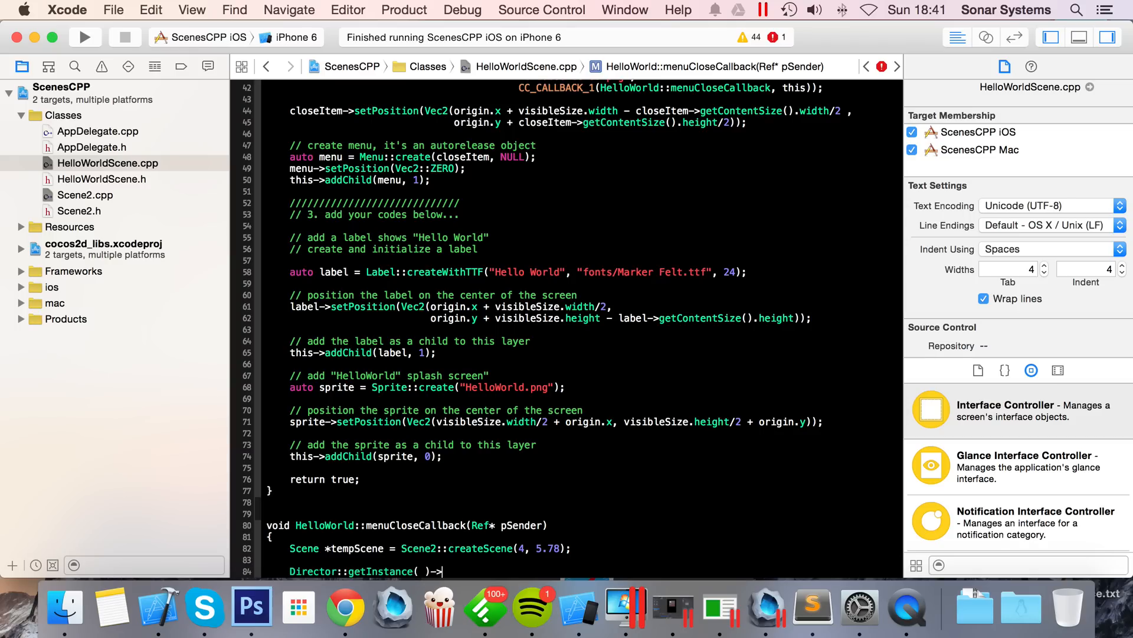
# Step: Call Director's replaceScene(tempScene), then build and run the project
pyautogui.write('replaceScene()')
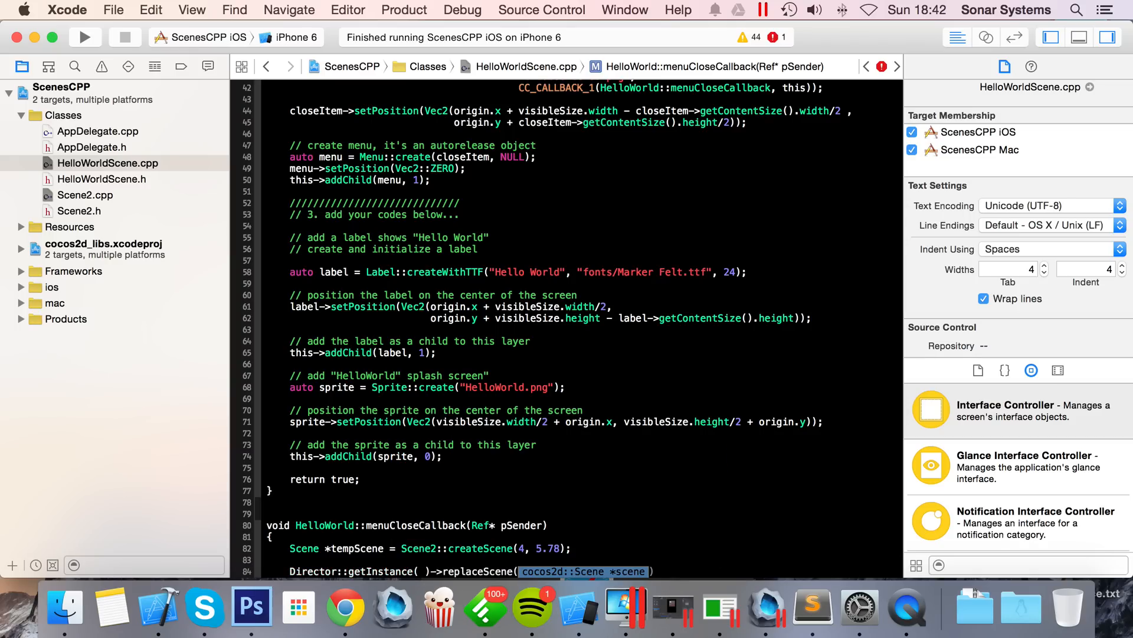
pyautogui.write('tempScene')
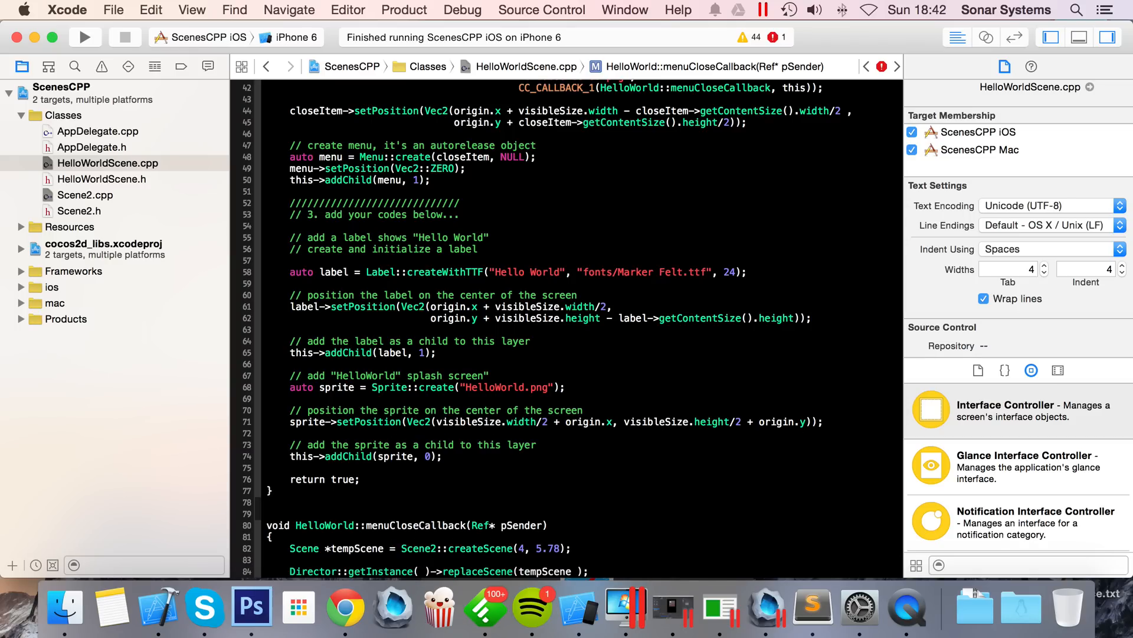
pyautogui.click(404, 10)
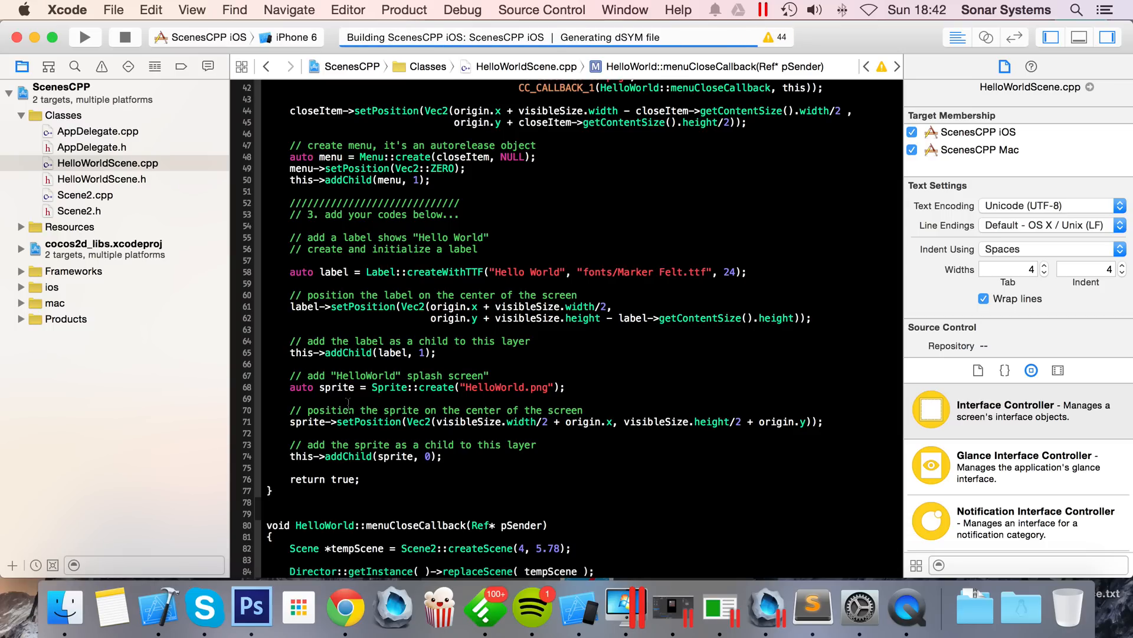
# Step: In the iOS Simulator, trigger the Hello World close item so Scene2 loads
pyautogui.click(85, 34)
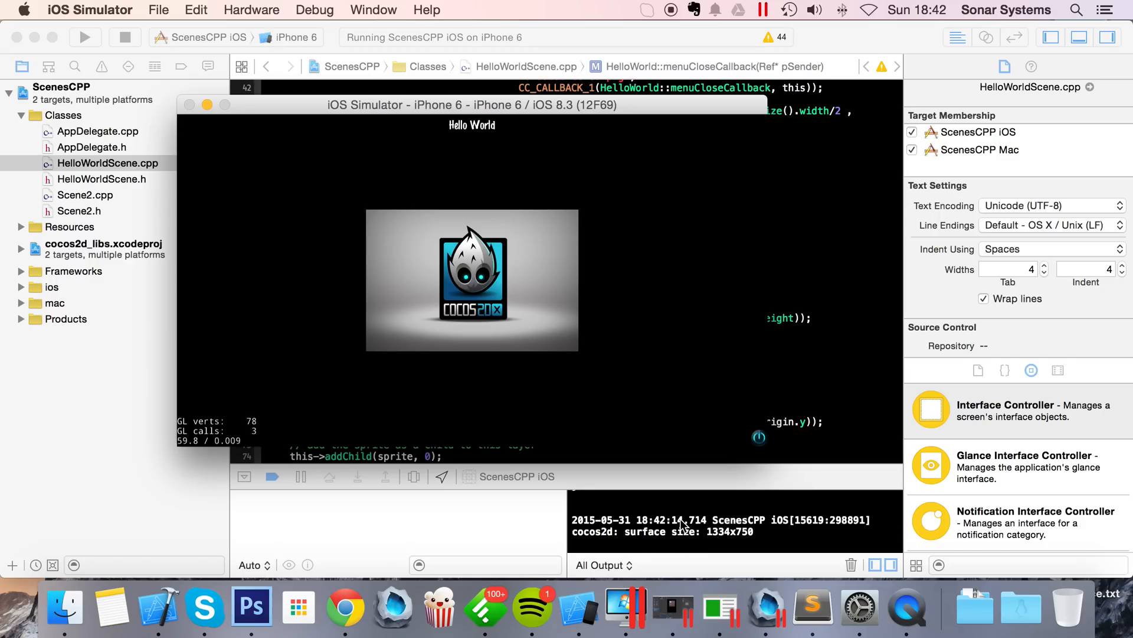
pyautogui.moveTo(471, 105); pyautogui.dragTo(582, 56)
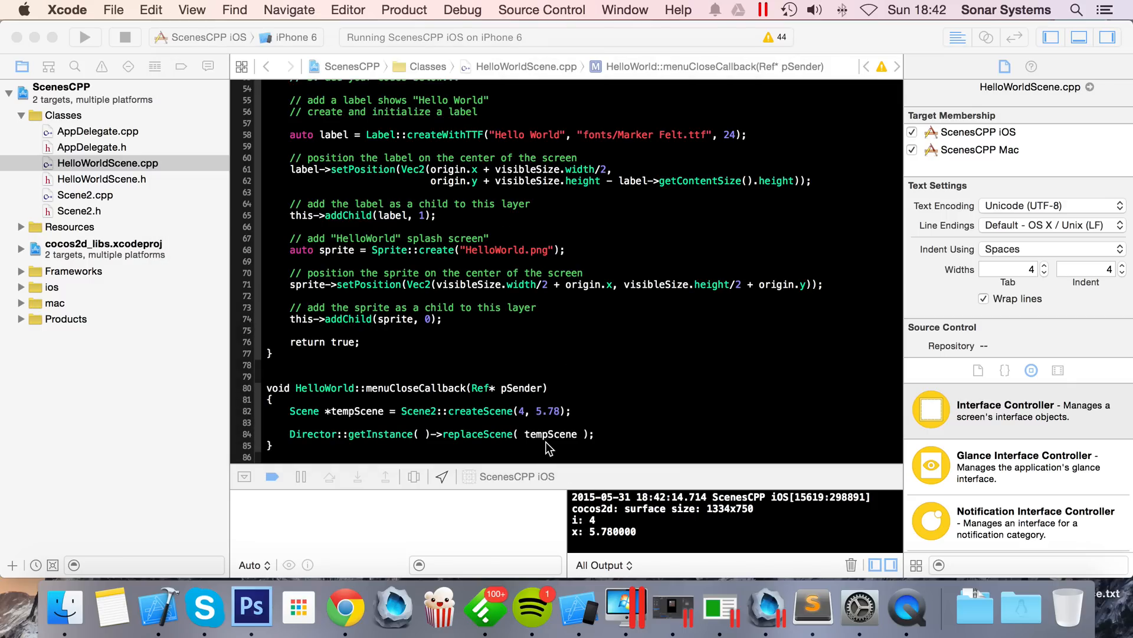
# Step: Return to Scene2.cpp while the console shows i: 4 and x: 5.780000
pyautogui.click(85, 195)
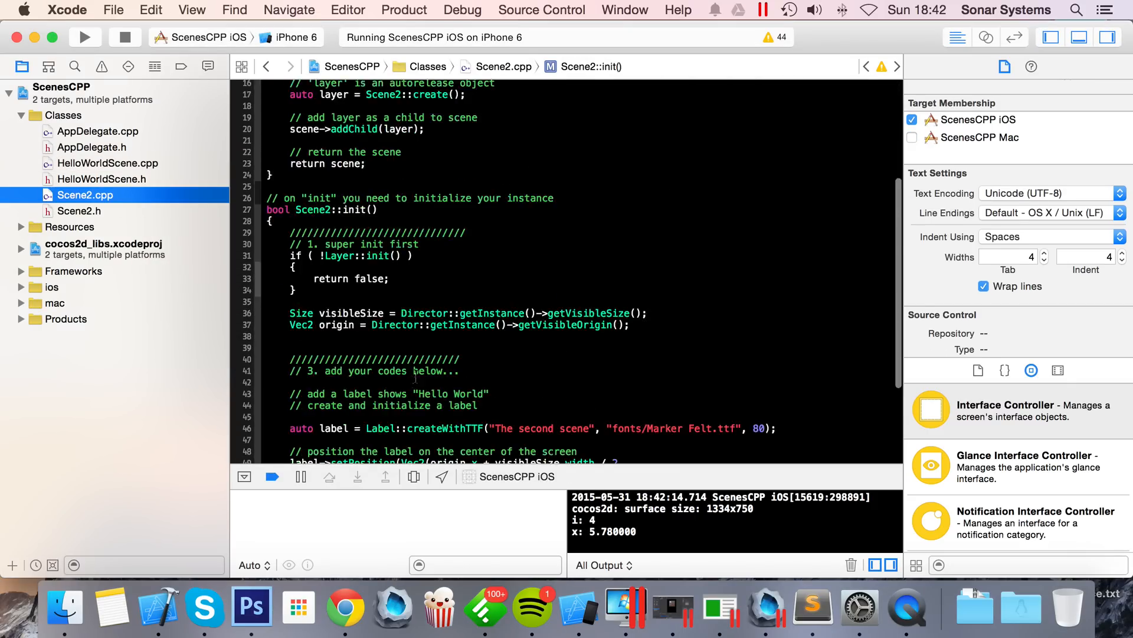